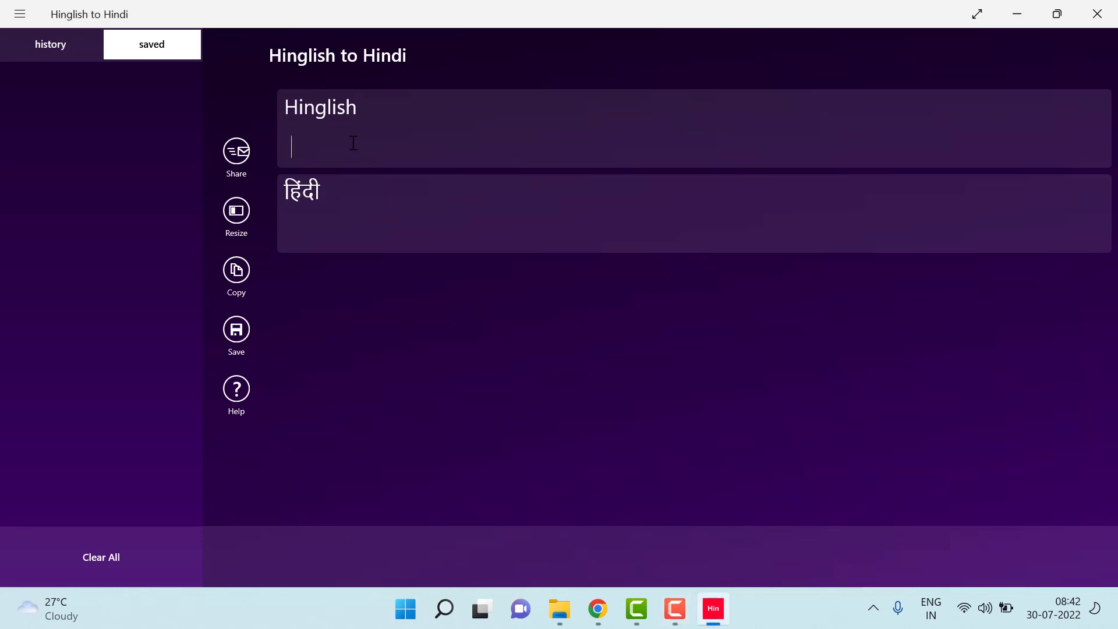
Enter 'Hello, kaise ho aap log' in the Hinglish box, yielding हल्लो, कैसे हो आप लोग
type("Hi")
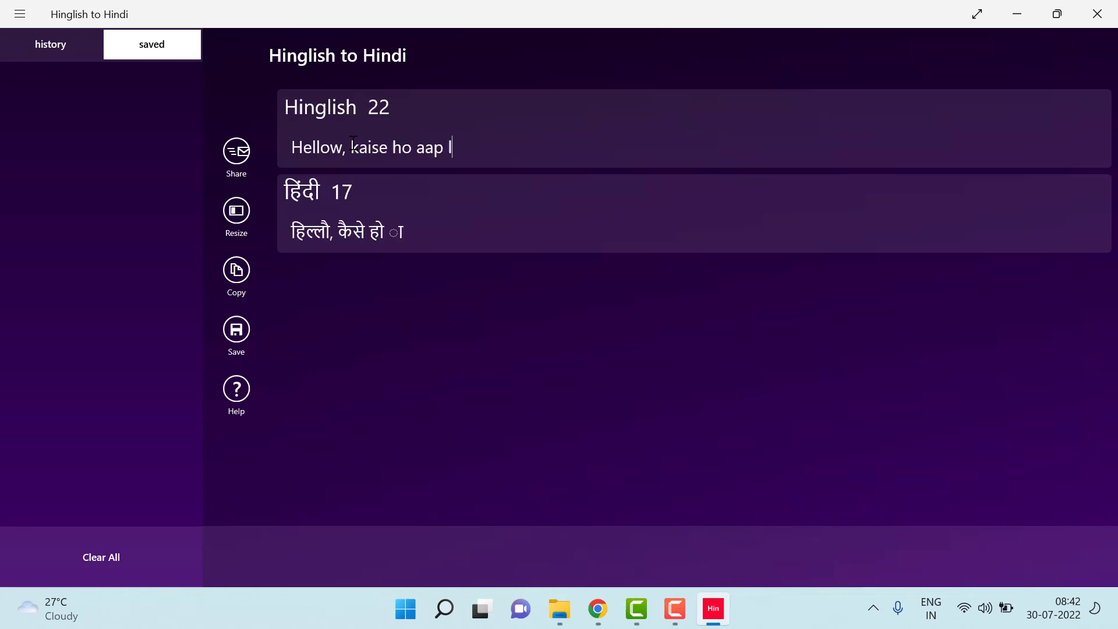
type("og")
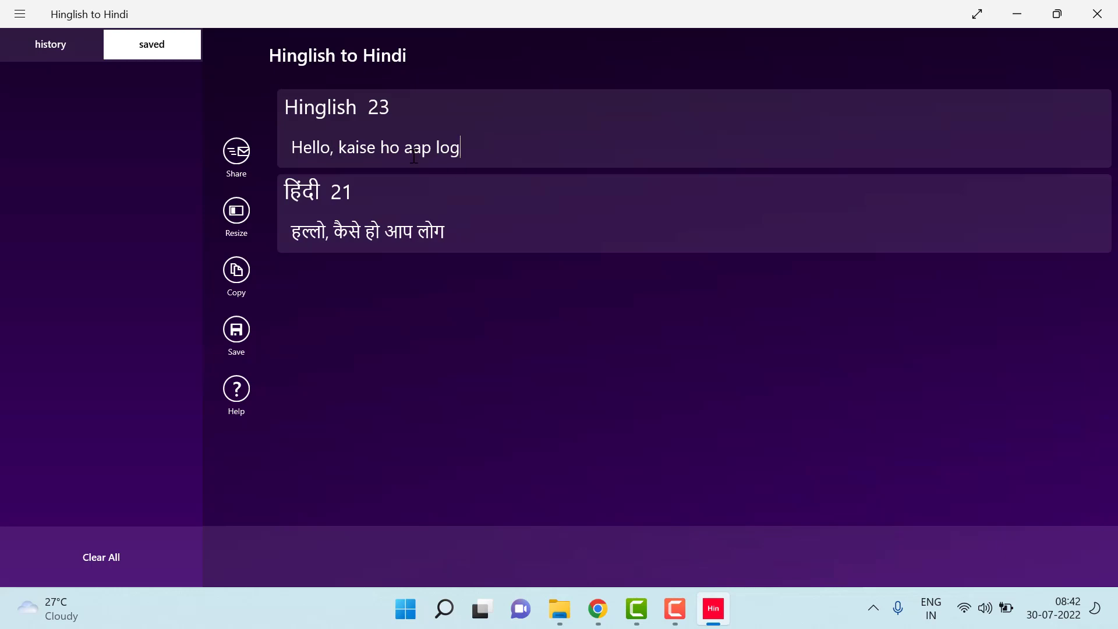
Highlight the Hindi conversion, then the Hinglish phrase, before switching to the Google results
triple_click(368, 232)
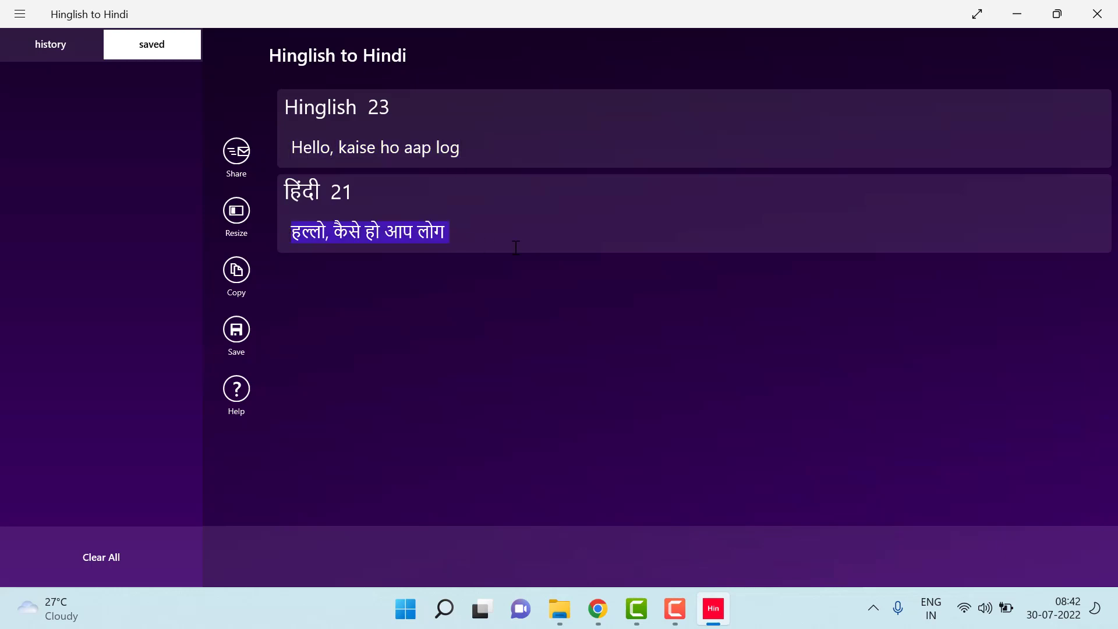
mouse_move(284, 227)
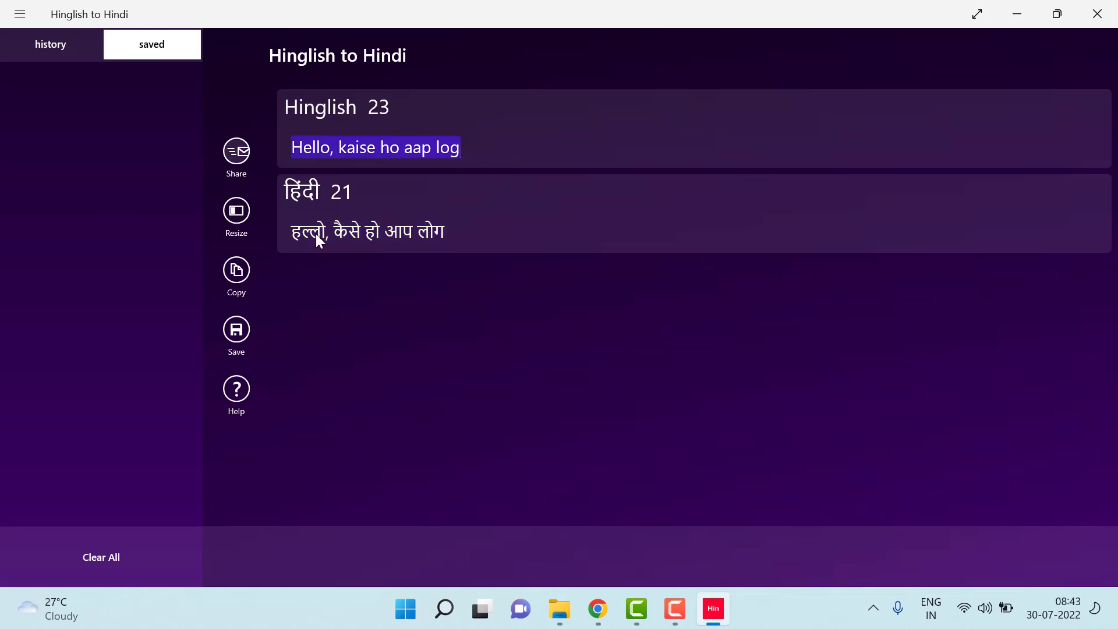
left_click(454, 148)
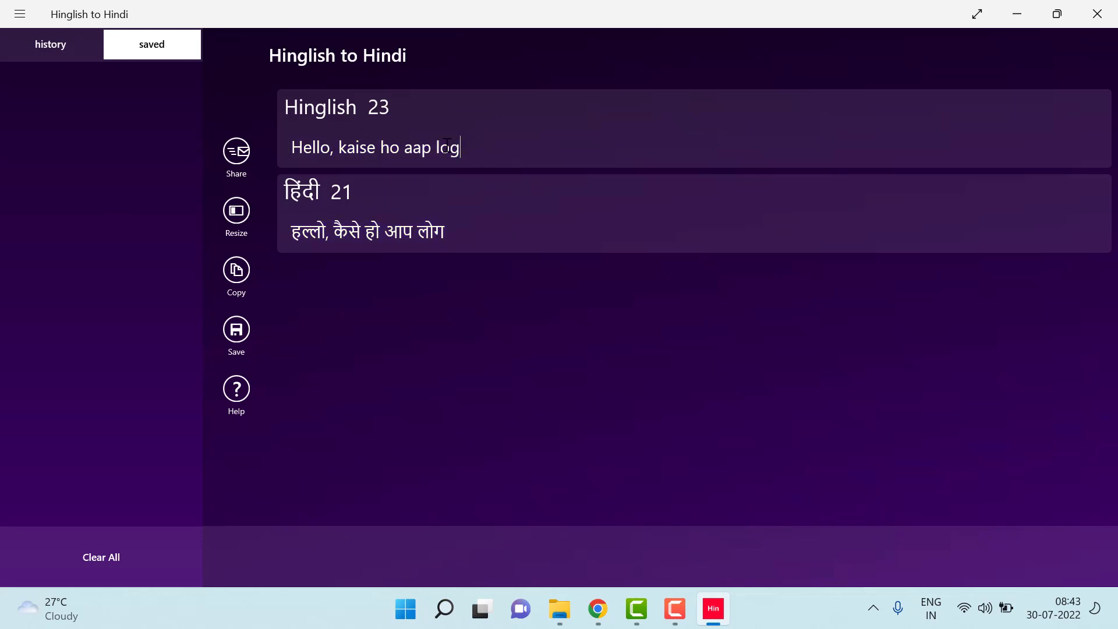
triple_click(374, 147)
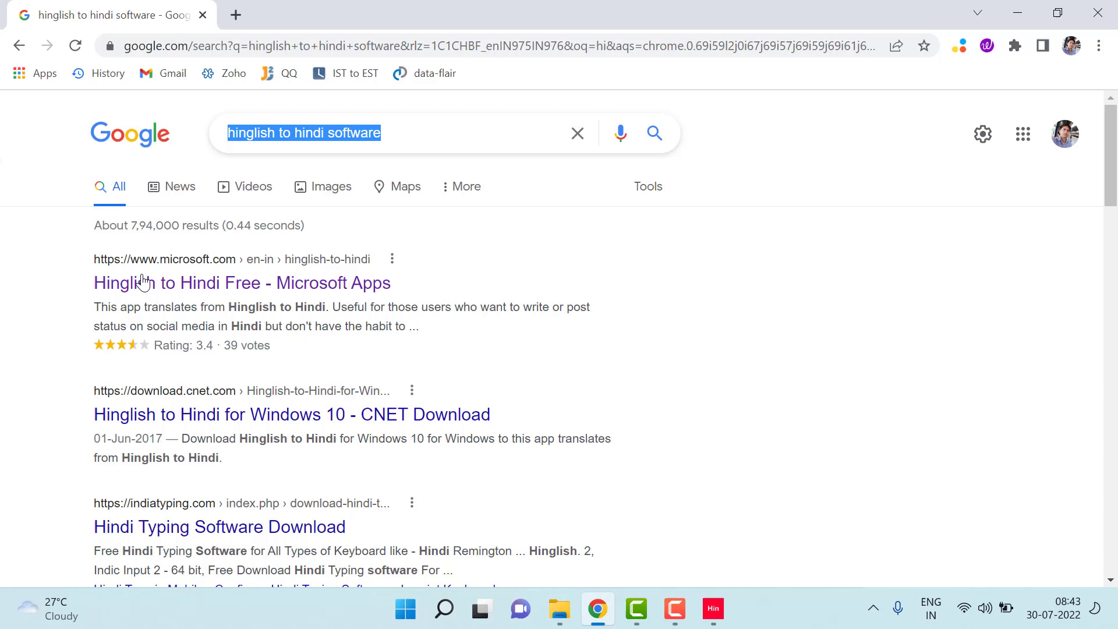
Follow the 'Hinglish to Hindi Free - Microsoft Apps' result to the store listing by zFunx
left_click(242, 282)
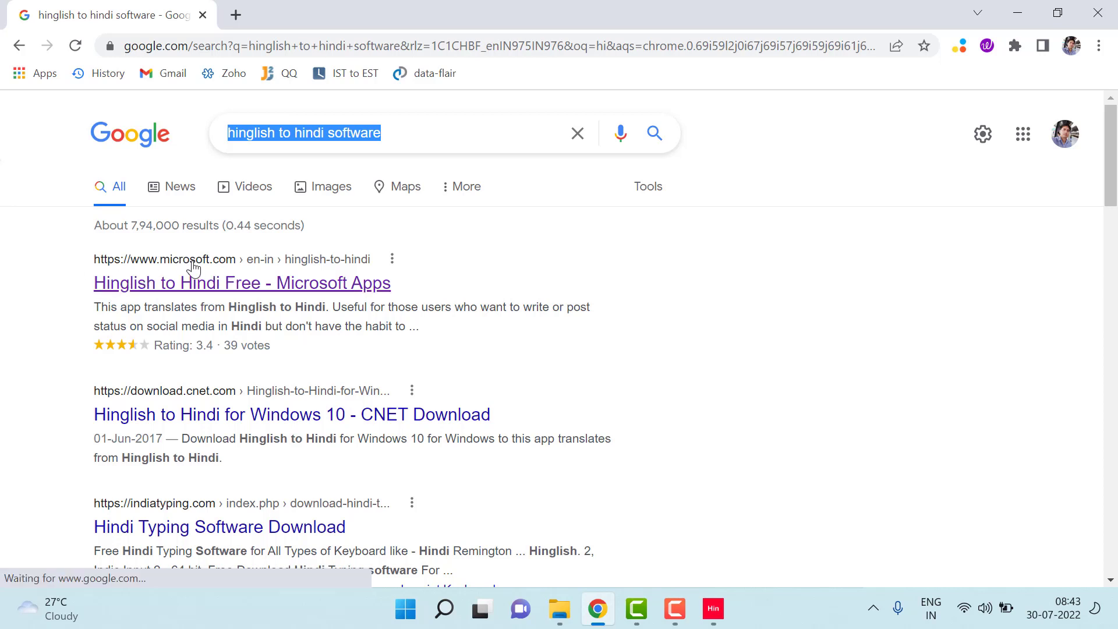
left_click(242, 283)
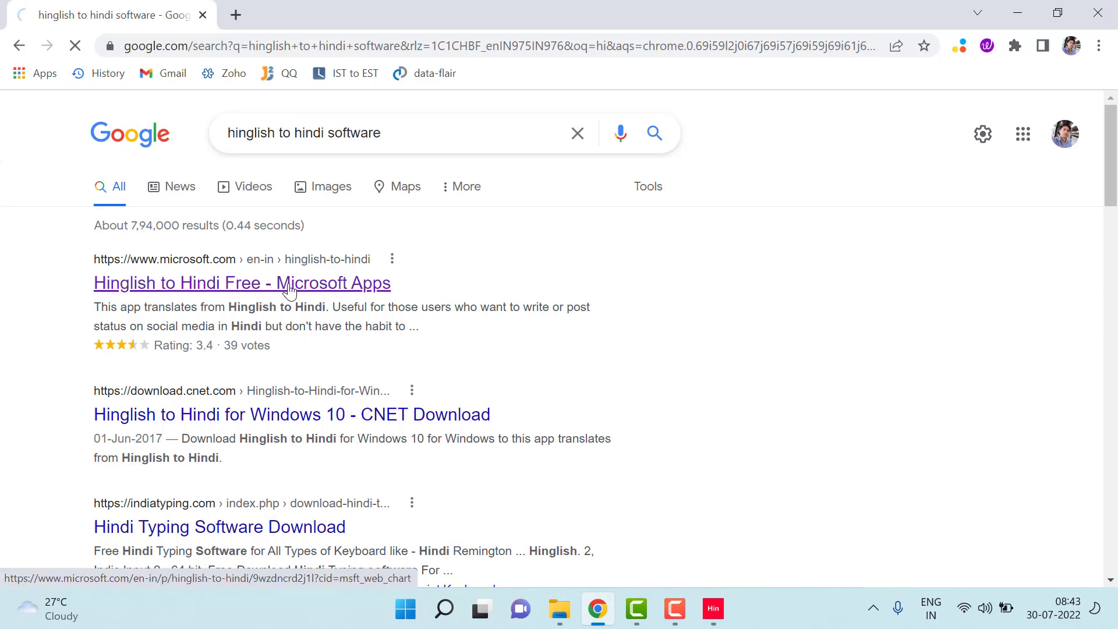
left_click(242, 283)
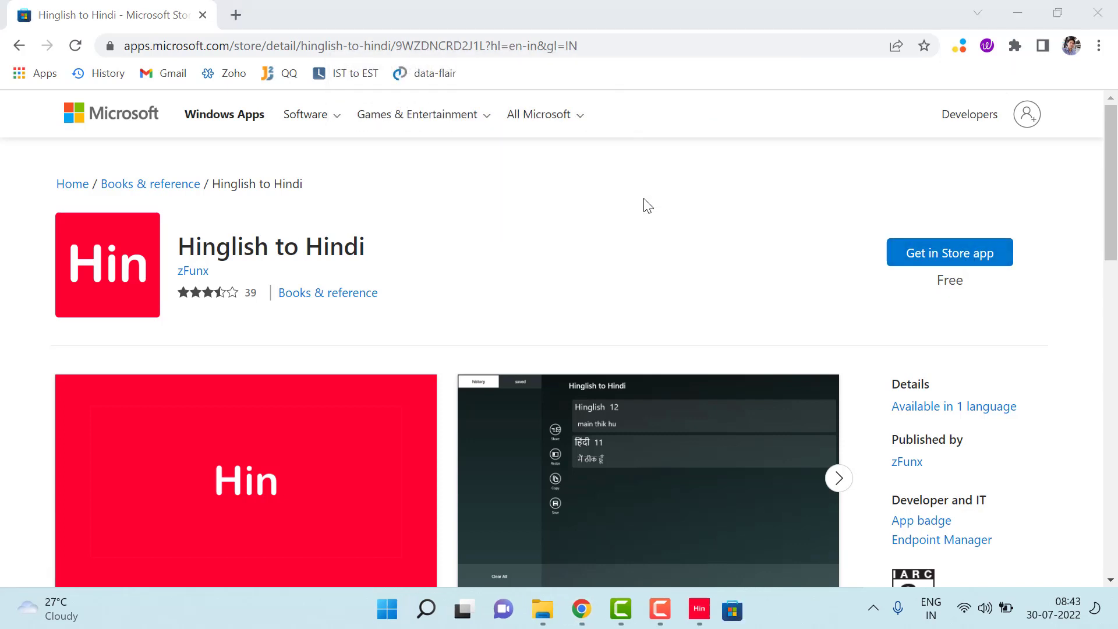
Use 'Get in Store app' to raise the Microsoft Store prompt for Hinglish to Hindi
left_click(947, 252)
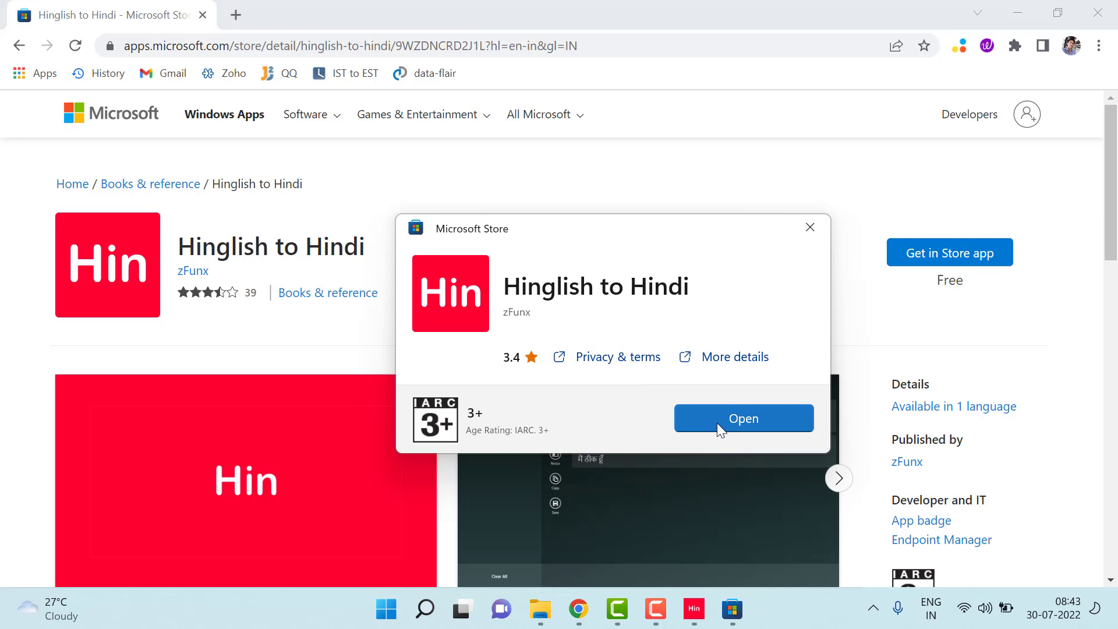
Launch Hinglish to Hindi from the Store popup, returning to the converted phrase
left_click(742, 418)
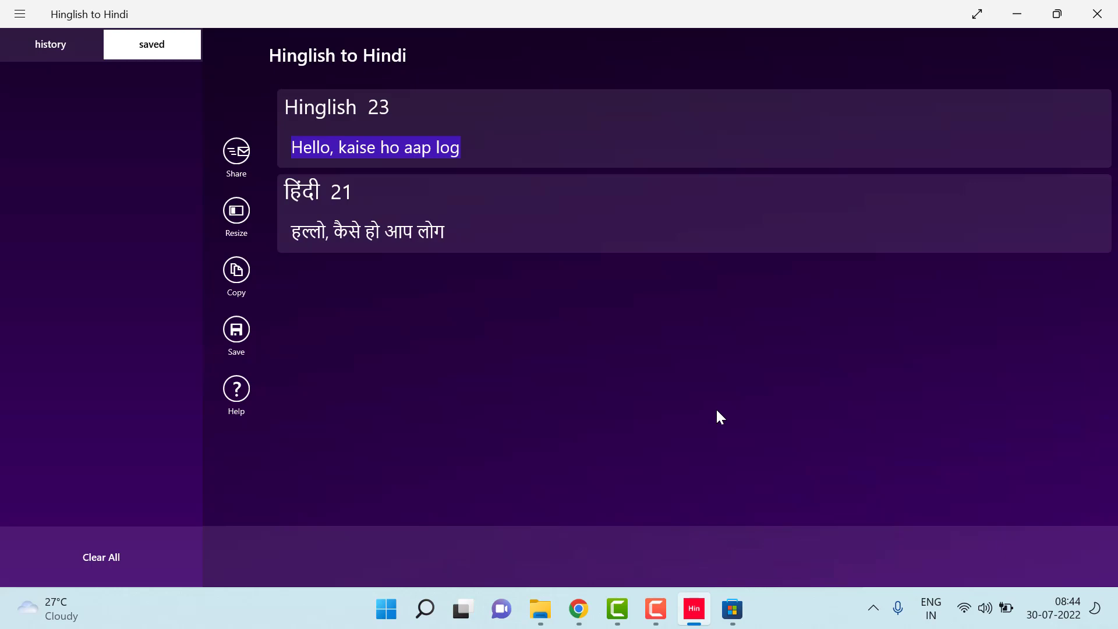
mouse_move(708, 470)
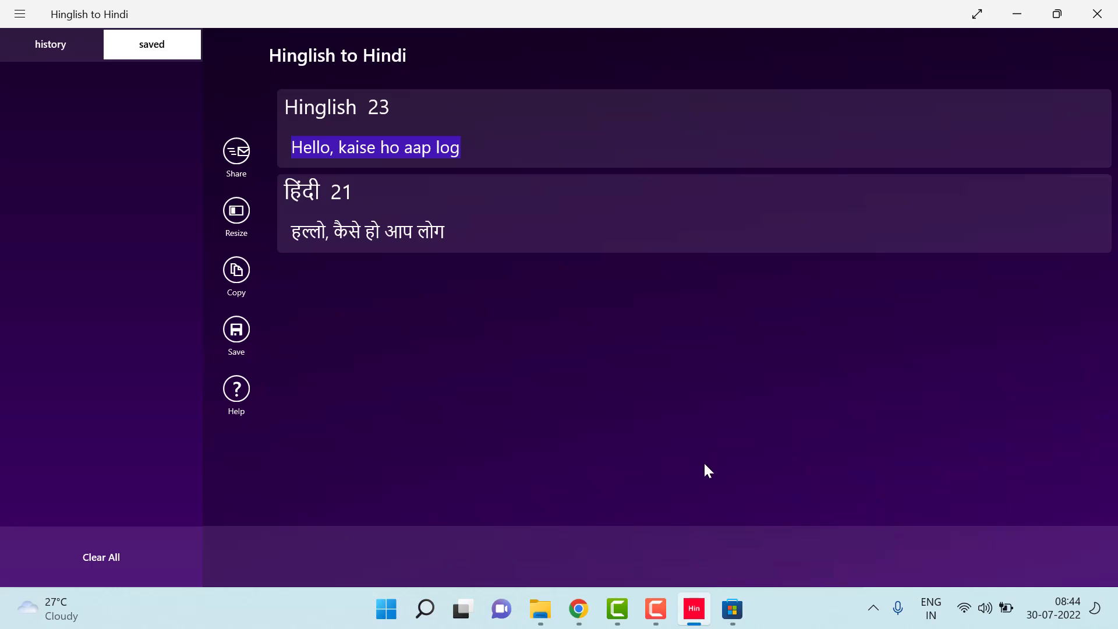